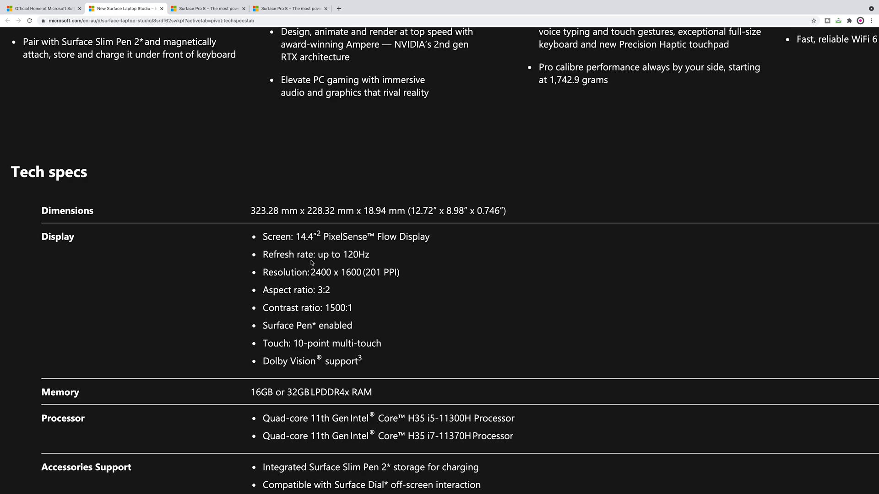
mouse_move(327, 265)
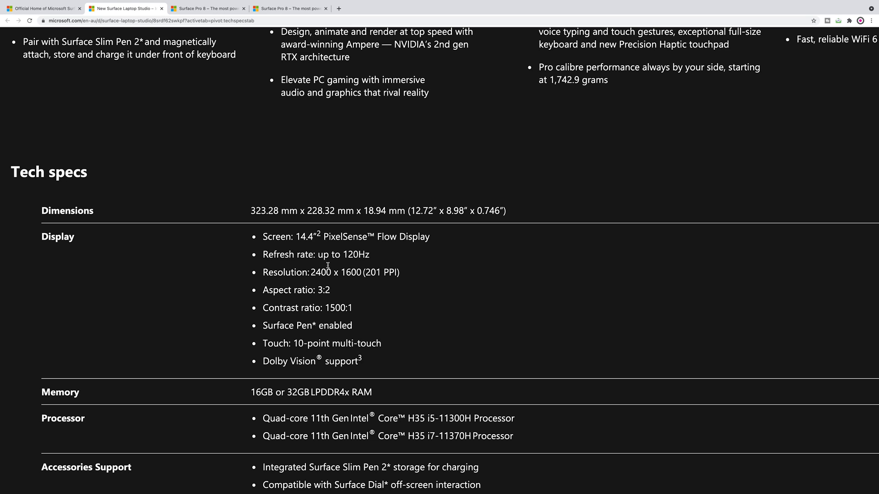
mouse_move(359, 271)
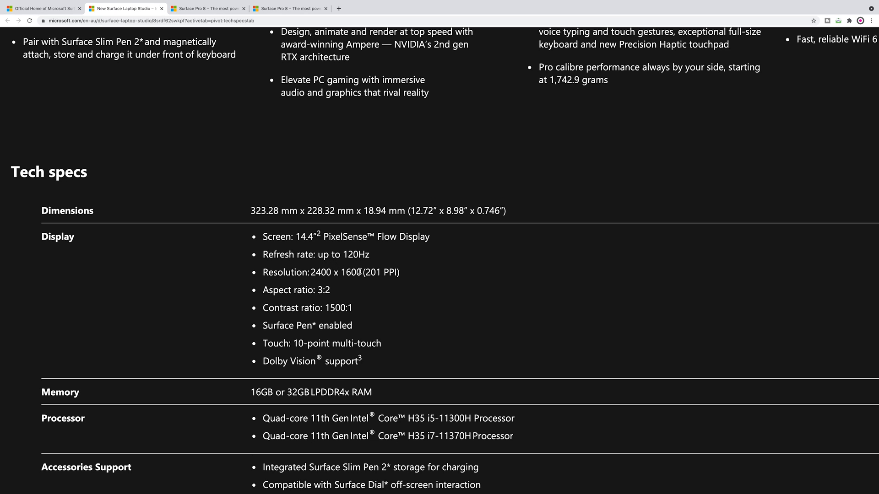
- Highlight the 120Hz refresh rate in the Surface Pro 8 tech specs
drag(342, 272, 400, 273)
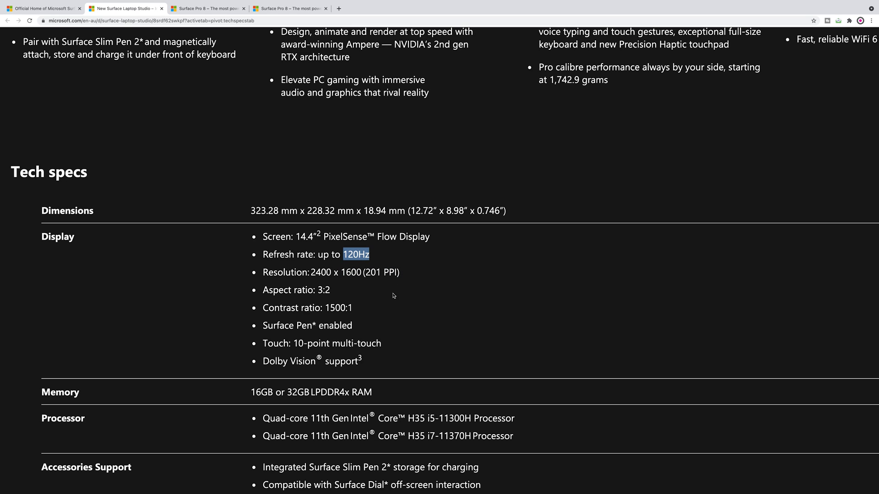
mouse_move(369, 353)
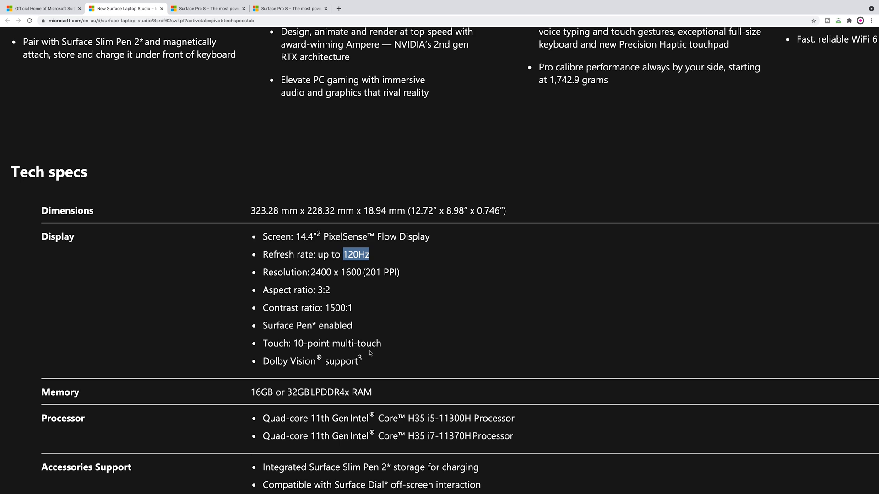
scroll(down, 3)
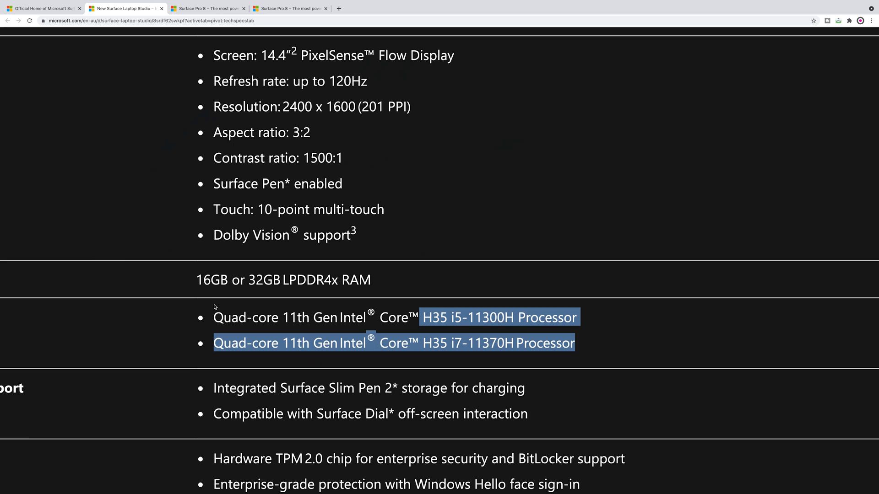
scroll(down, 3)
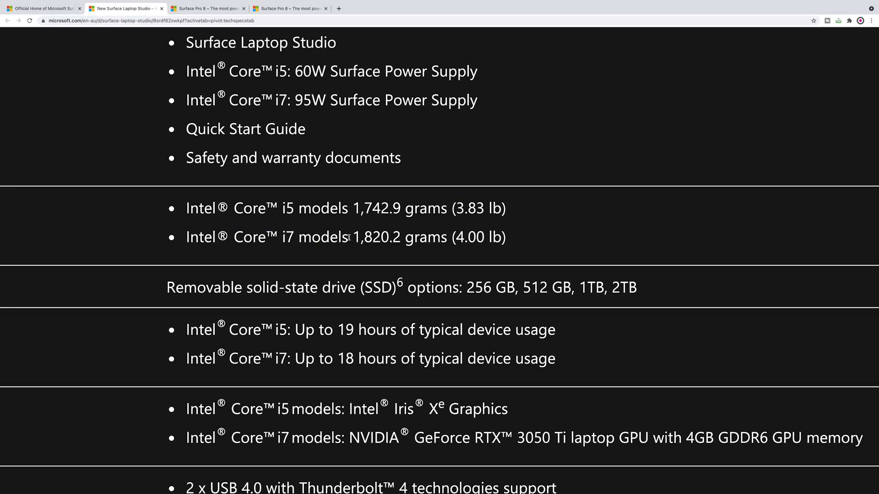
mouse_move(452, 243)
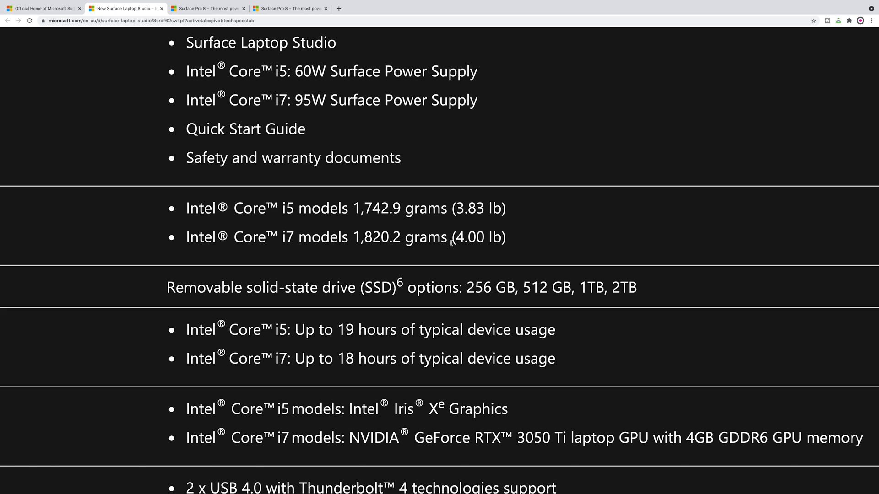
- Highlight the 3.83 lb weight of the i5 models and scroll through the specs
drag(455, 208, 505, 207)
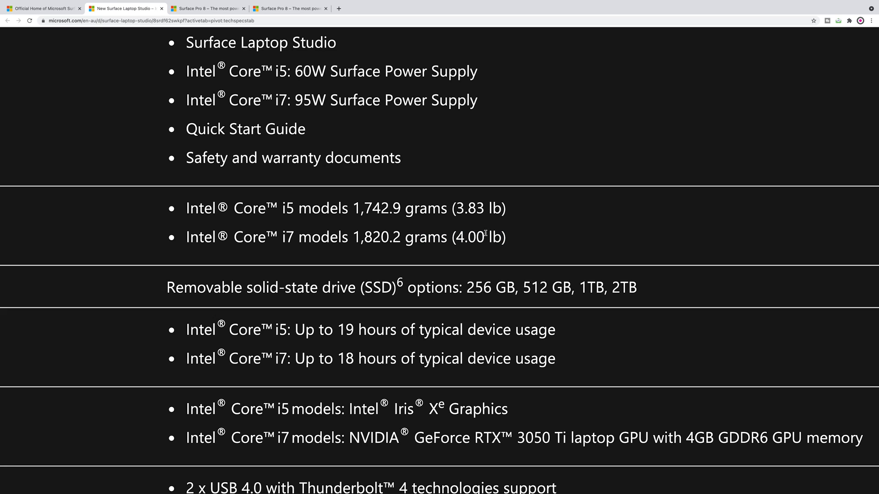
drag(452, 207, 503, 208)
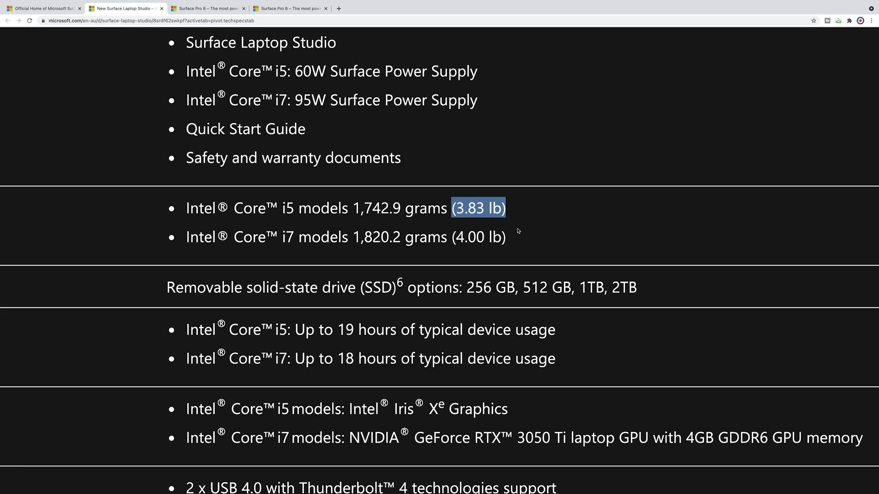
mouse_move(522, 406)
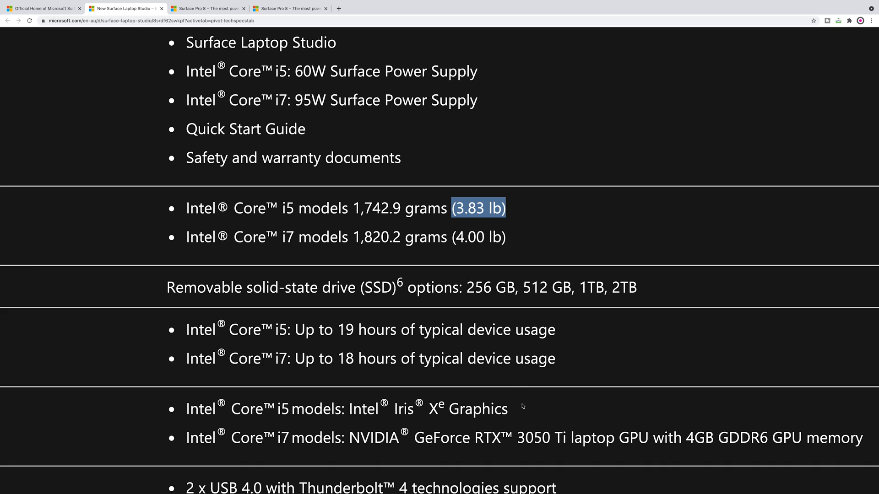
scroll(down, 3)
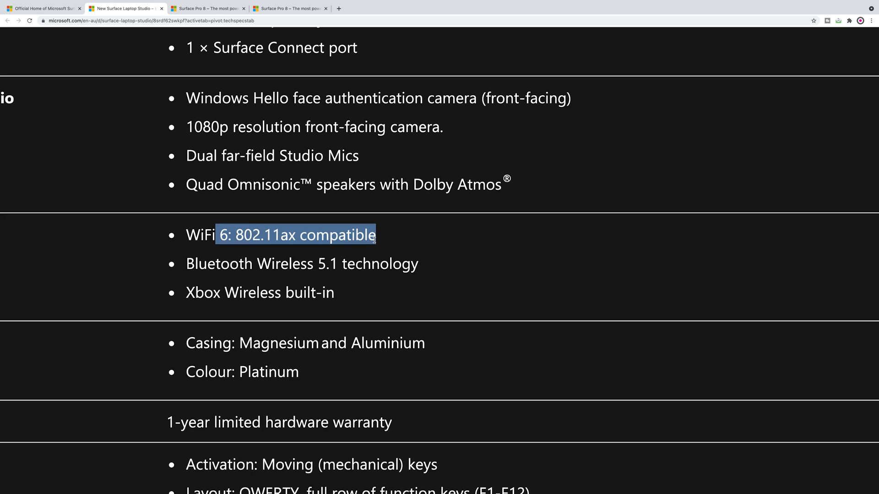
mouse_move(436, 344)
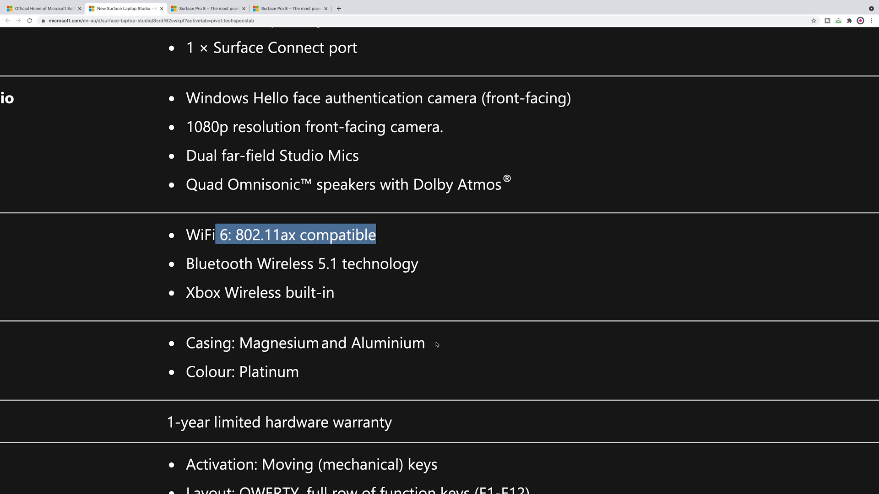
scroll(up, 3)
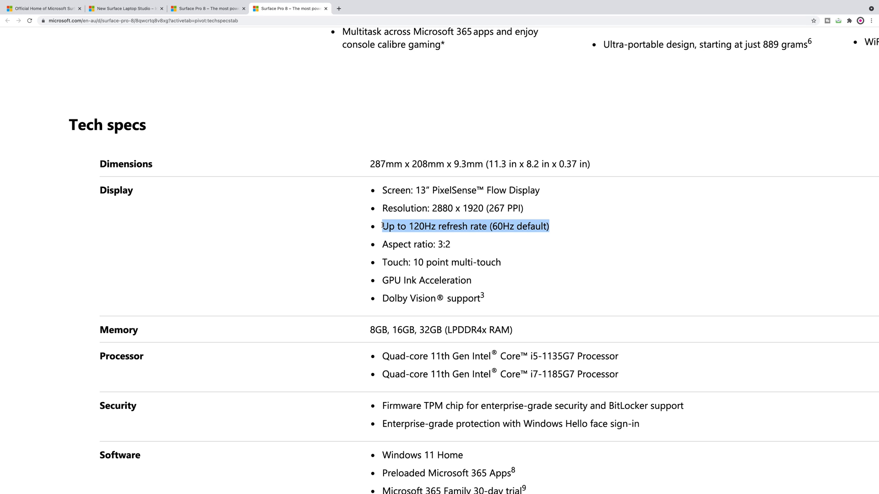
drag(381, 225, 555, 226)
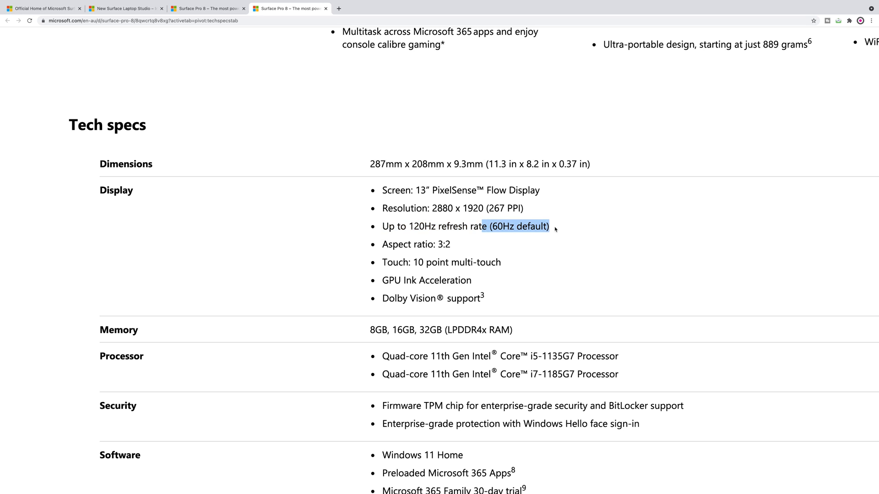
scroll(down, 3)
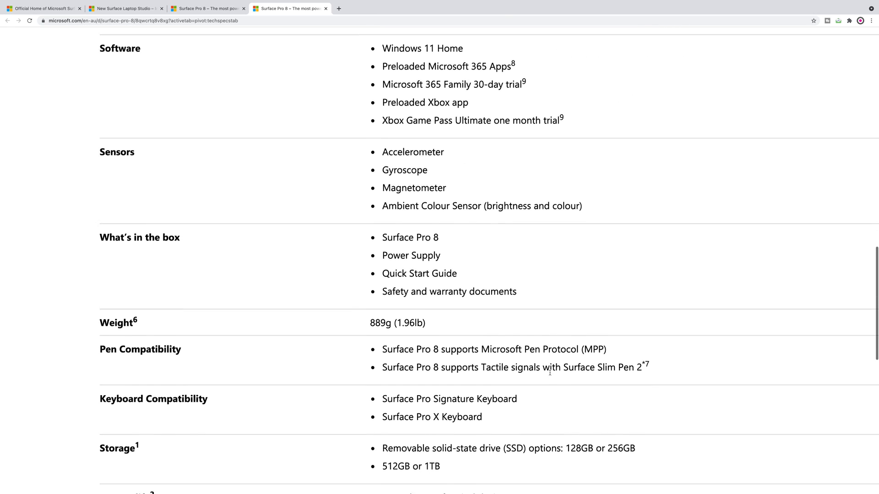
scroll(down, 3)
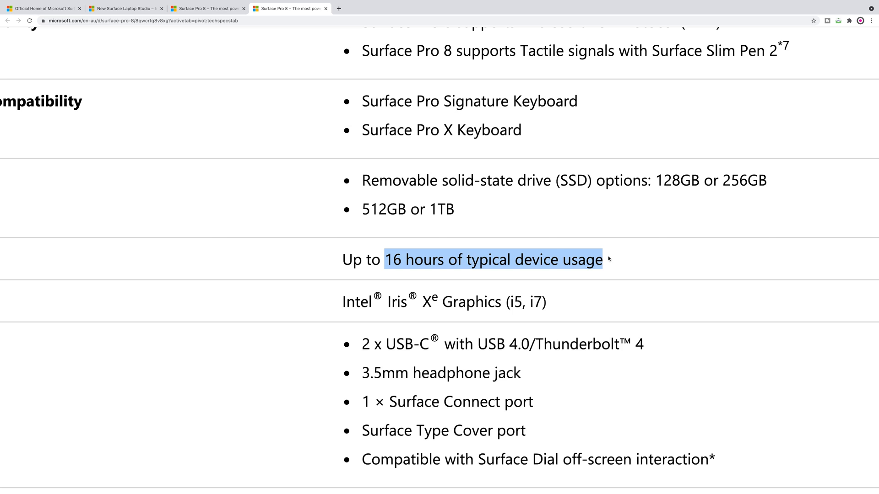
mouse_move(565, 305)
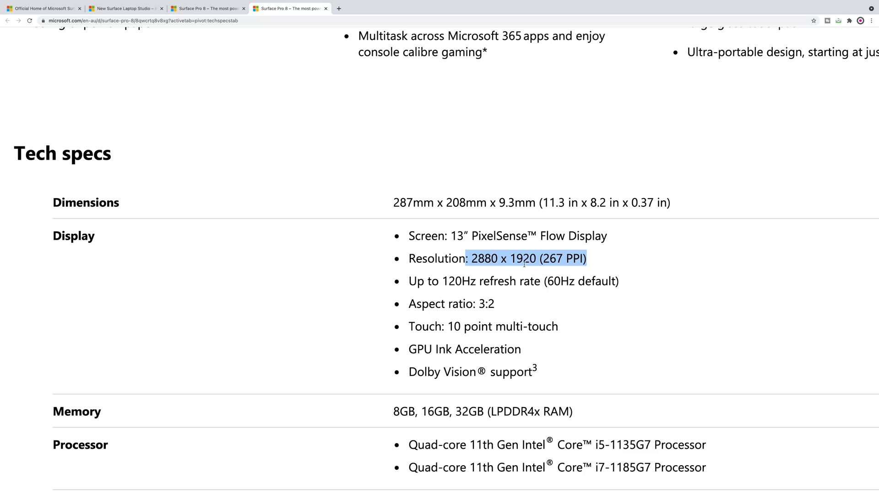
click(555, 281)
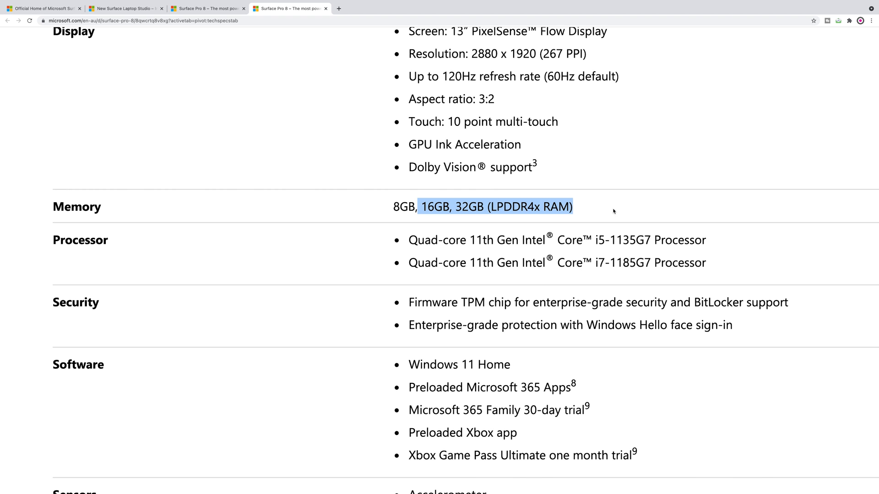
mouse_move(626, 289)
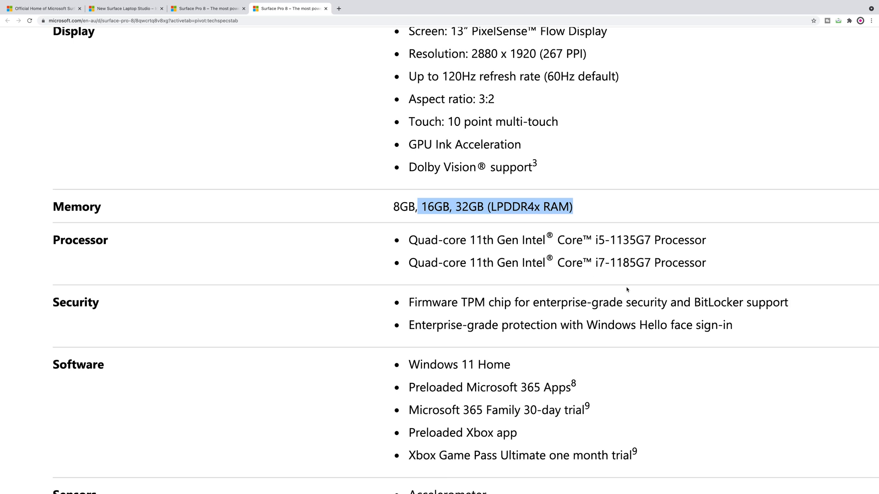
mouse_move(632, 275)
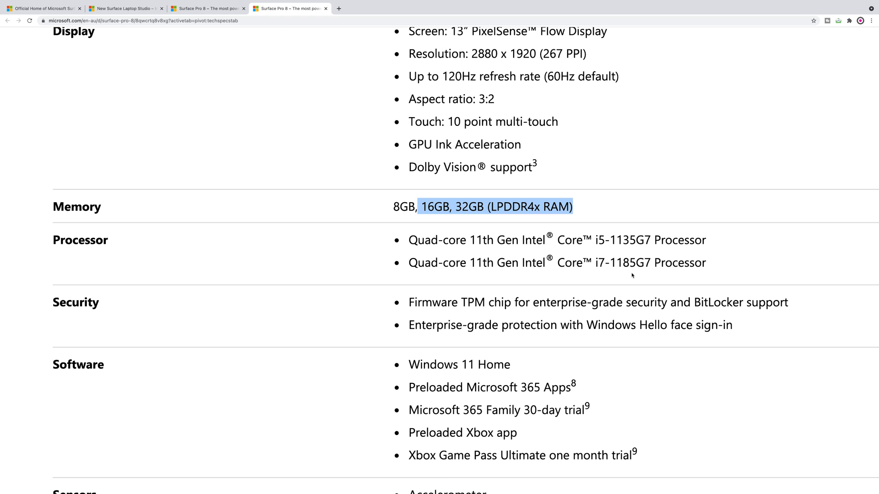
scroll(down, 3)
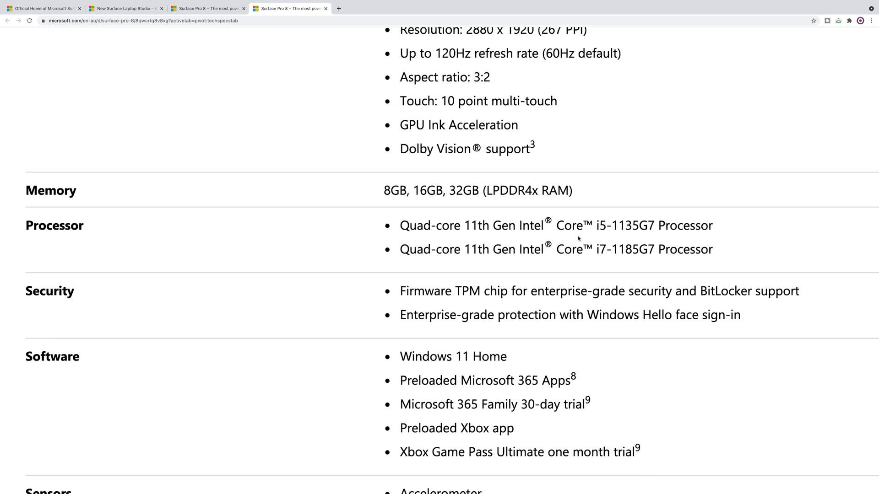
scroll(down, 3)
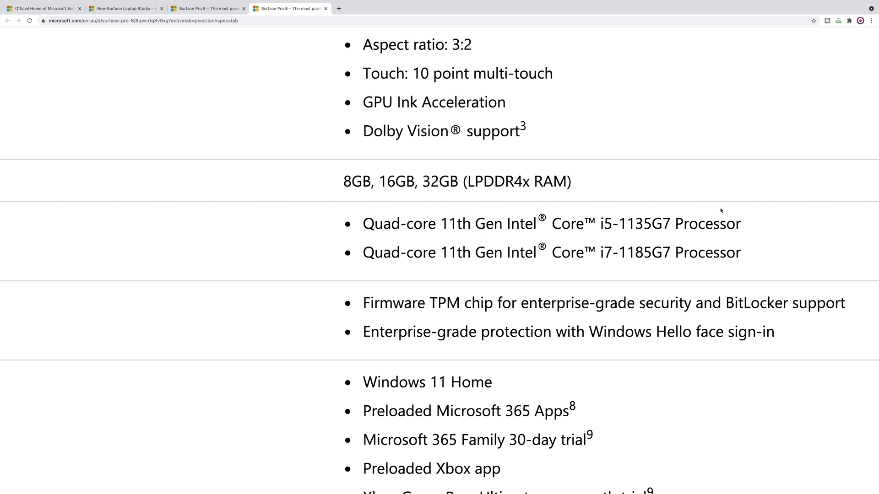
drag(363, 222, 741, 252)
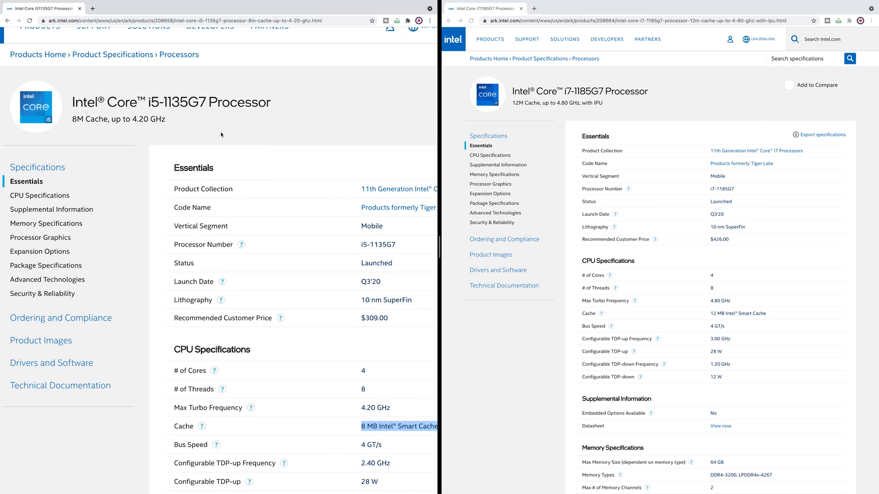
mouse_move(564, 152)
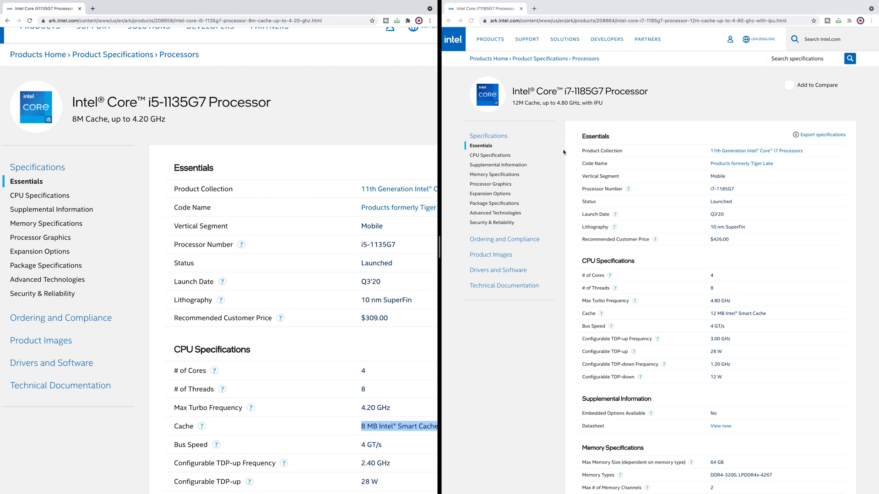
mouse_move(591, 124)
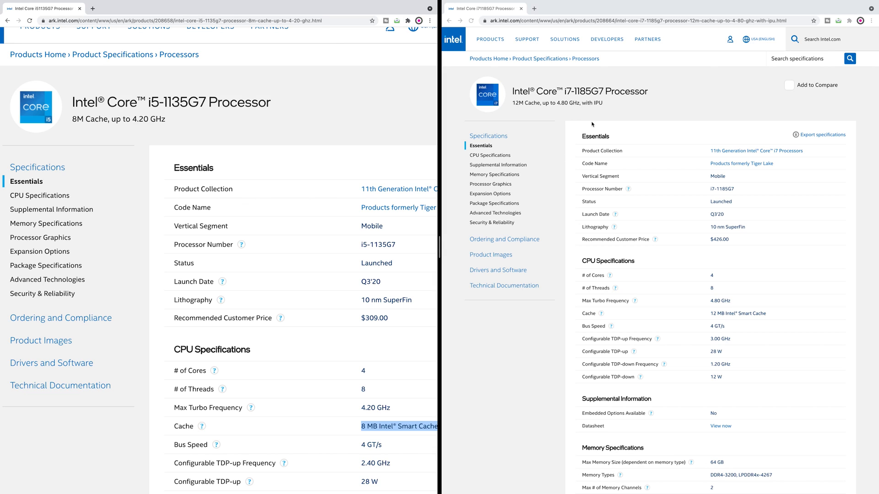
mouse_move(626, 109)
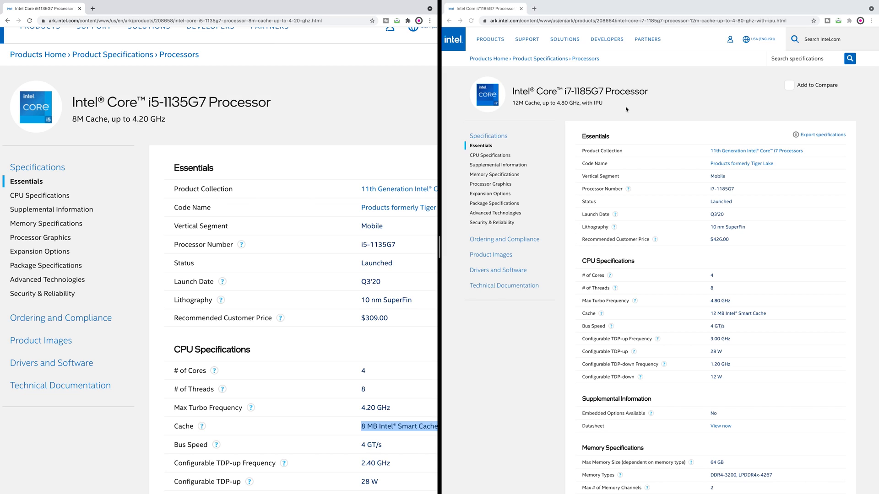
mouse_move(565, 391)
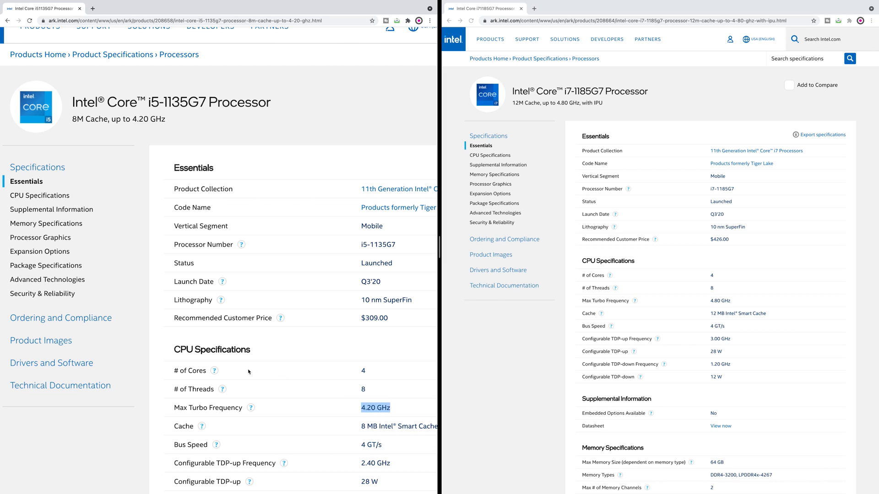
- Scroll the processor pages down toward the Memory and Processor Graphics specs
scroll(down, 3)
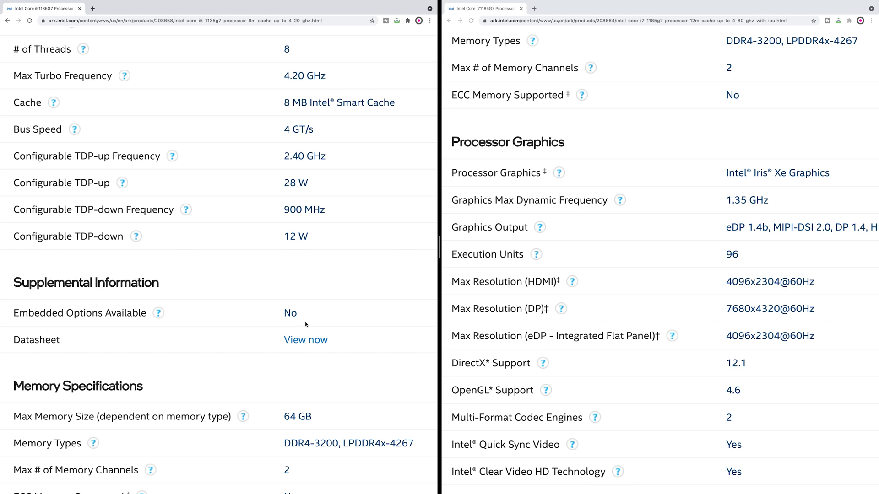
- Highlight the i5's 1.30 GHz graphics frequency and the 80 vs 96 execution units
scroll(down, 3)
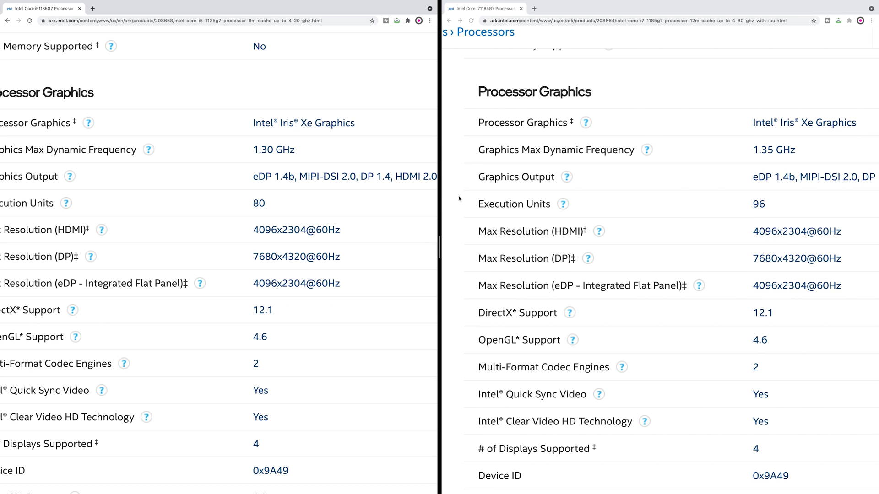
mouse_move(302, 152)
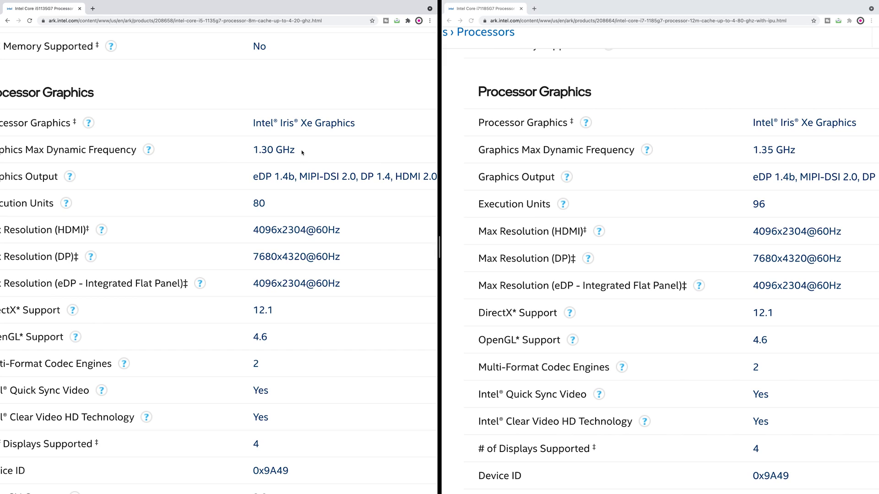
double_click(273, 150)
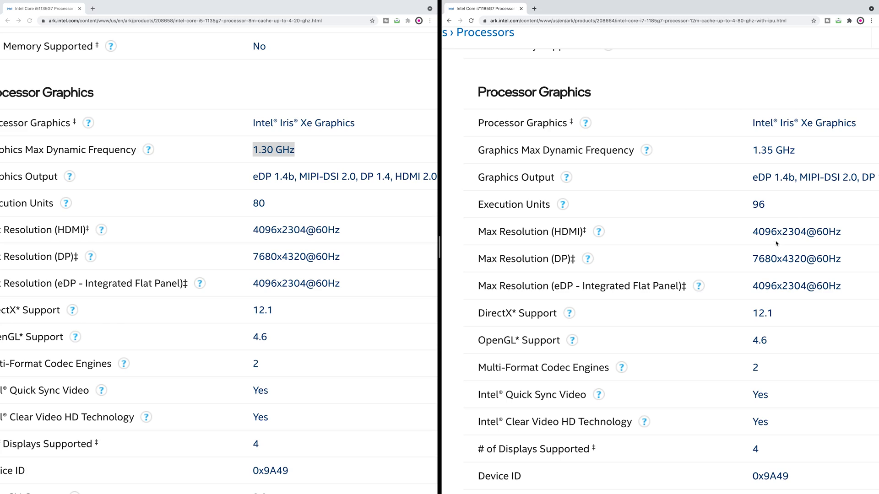
double_click(758, 204)
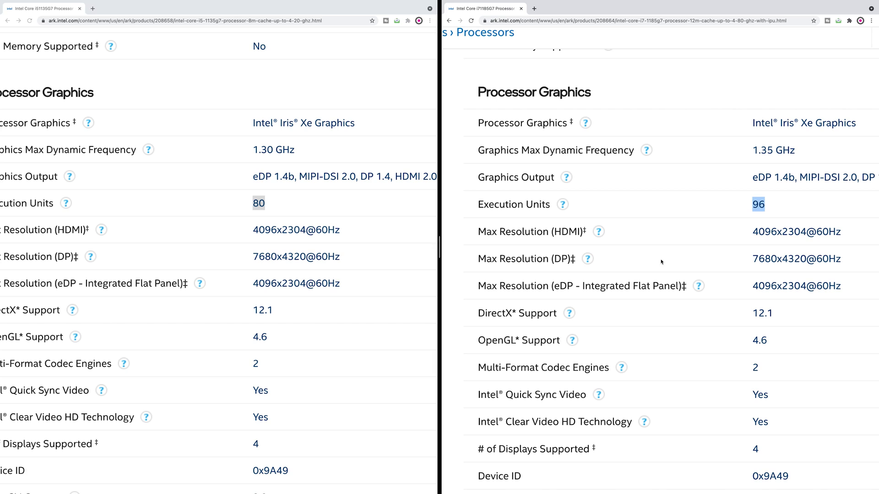
mouse_move(614, 258)
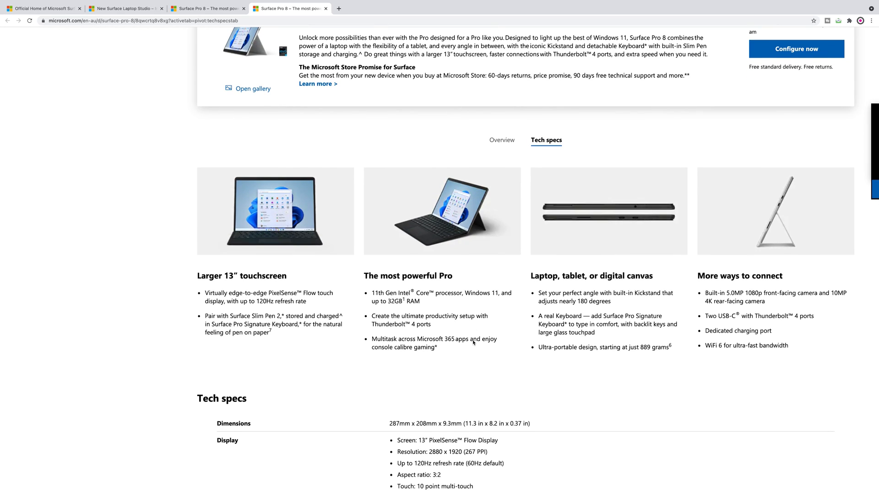
- Scroll down the Surface Pro 8 tech specs and highlight the 889g weight
scroll(down, 3)
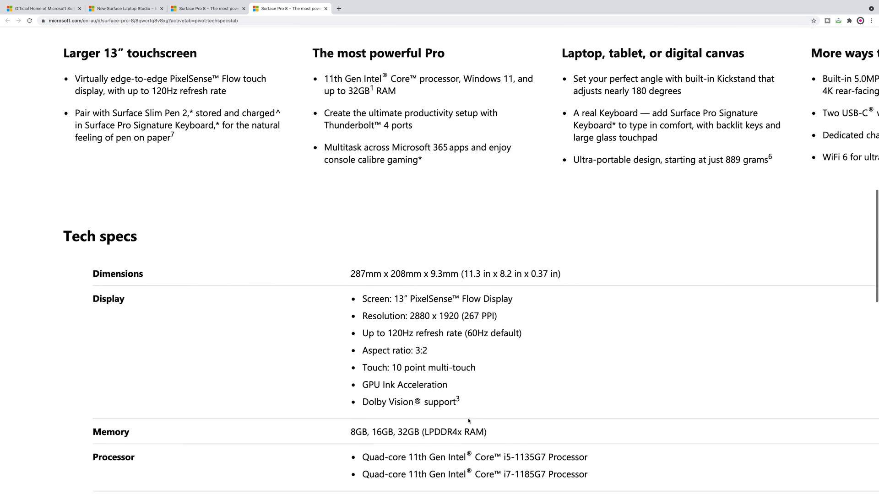
scroll(down, 3)
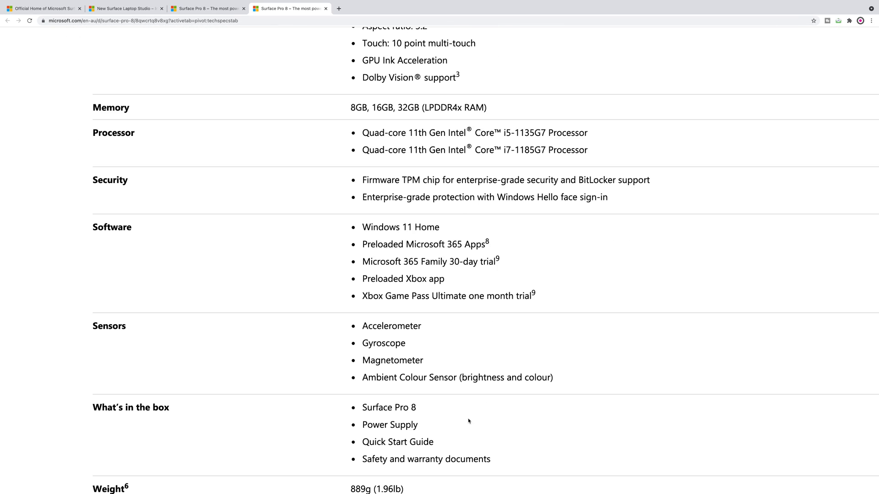
scroll(down, 3)
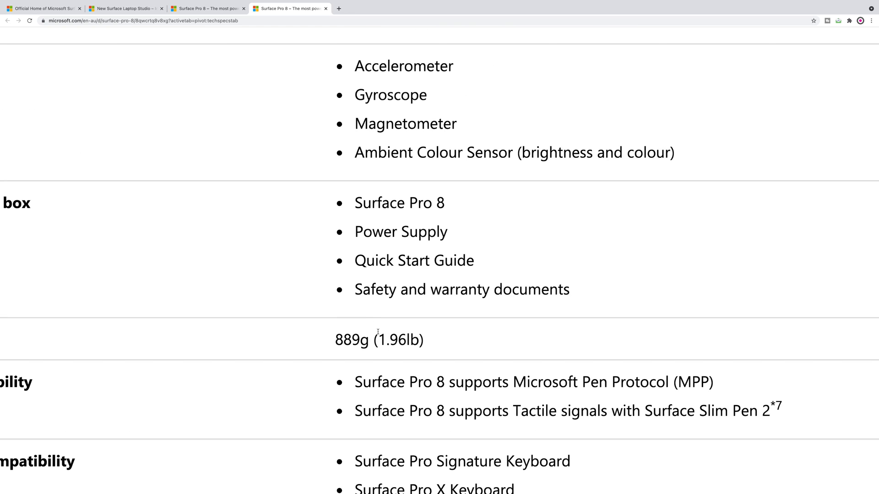
double_click(351, 339)
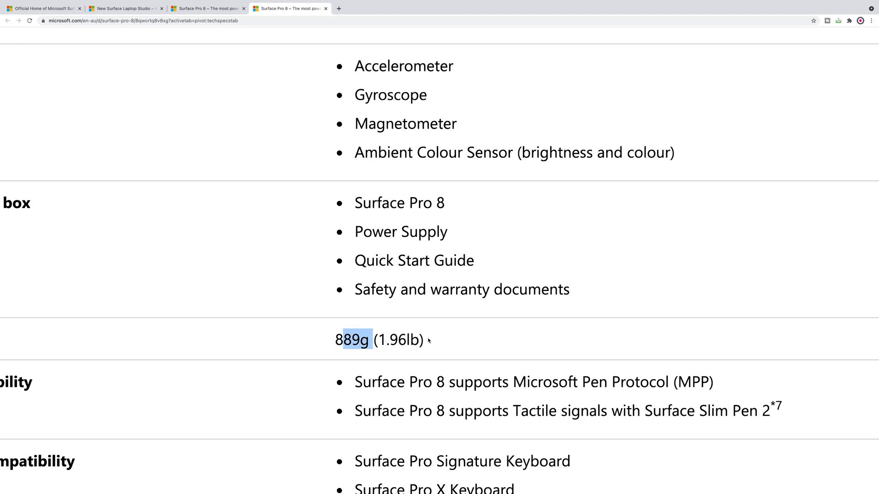
- Scroll back through the page toward the Surface Pro 8 overview
scroll(up, 3)
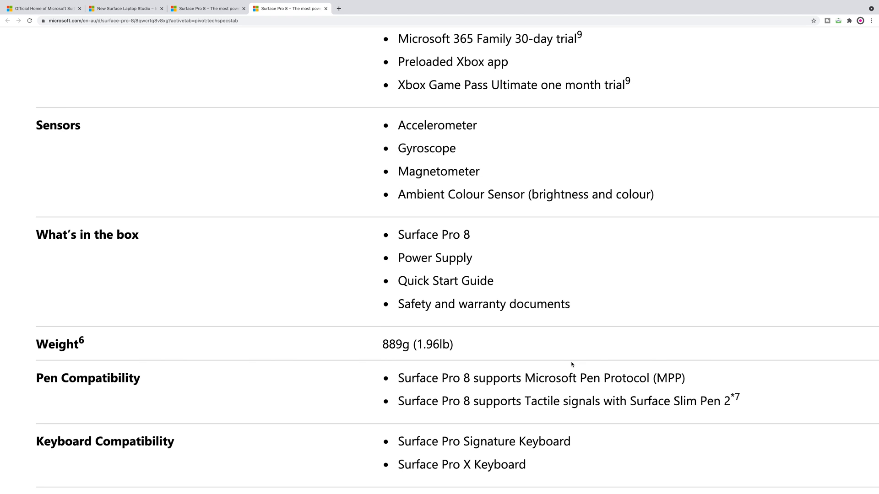
scroll(down, 3)
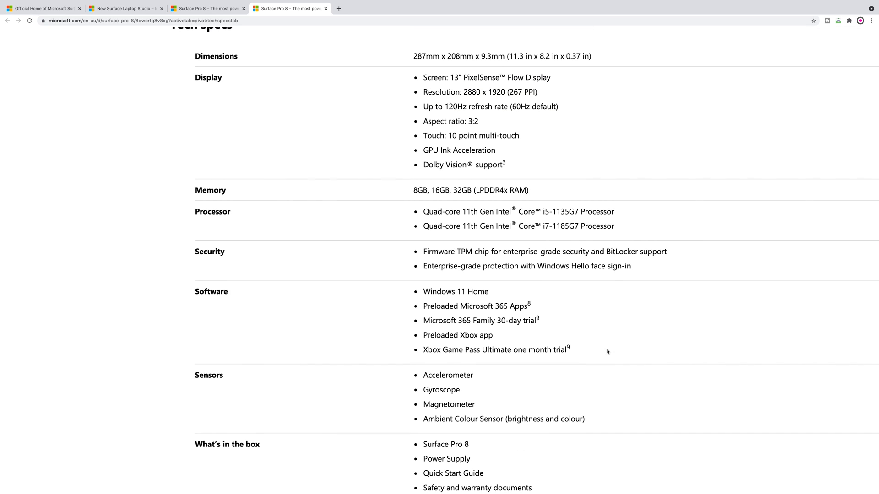
scroll(down, 3)
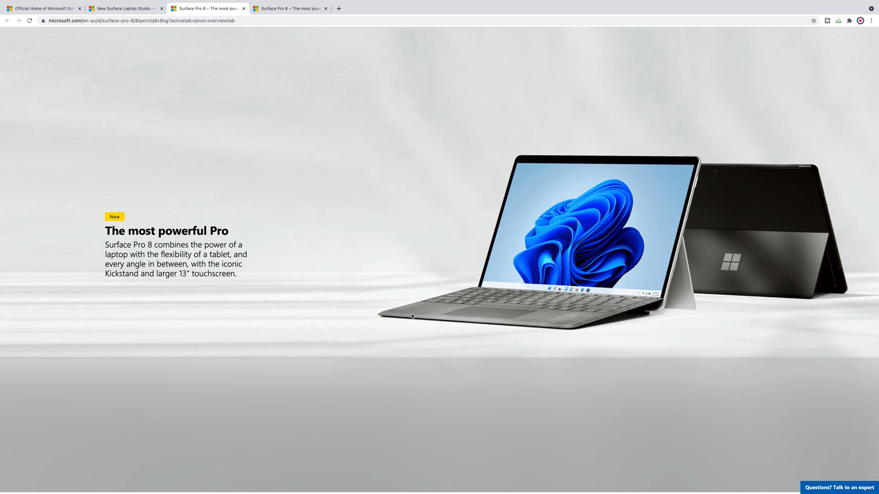
- Rotate the Surface Pro 8 model with the slider from side view to facing forward
scroll(down, 3)
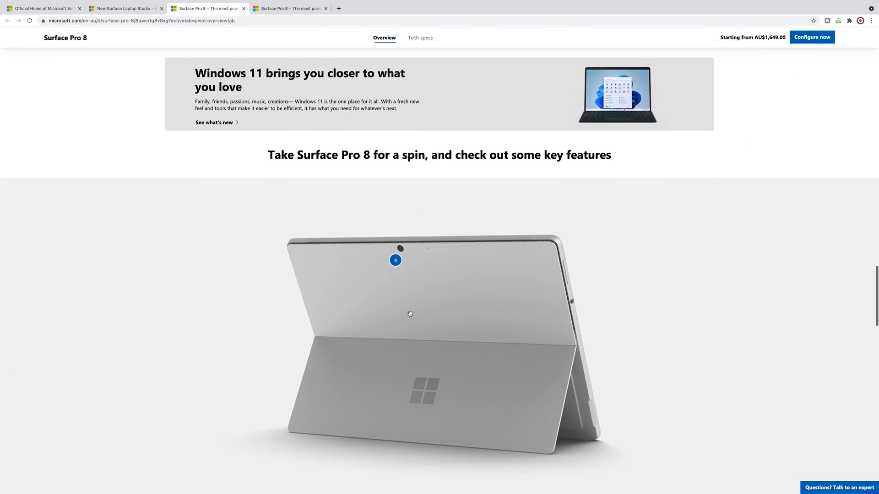
scroll(down, 3)
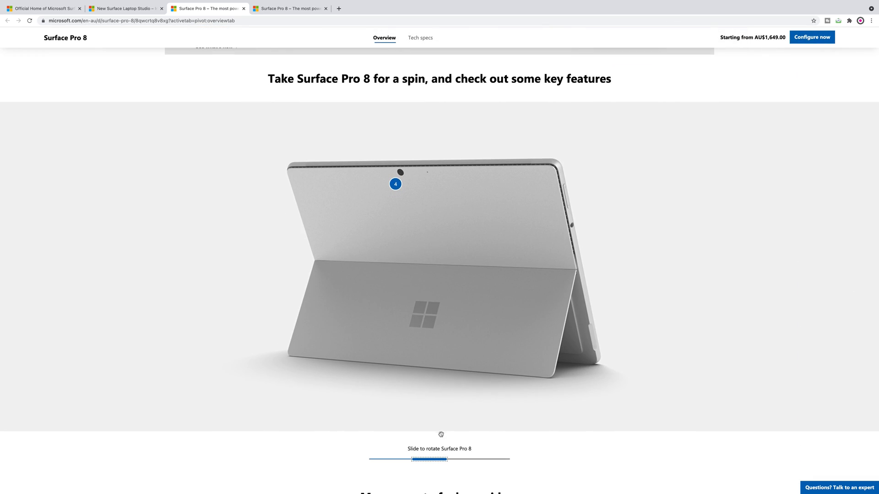
drag(429, 458, 379, 458)
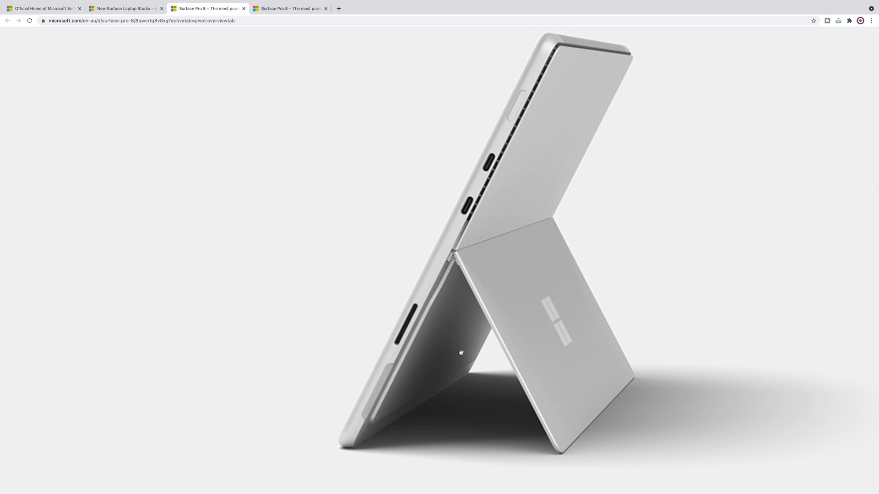
mouse_move(514, 121)
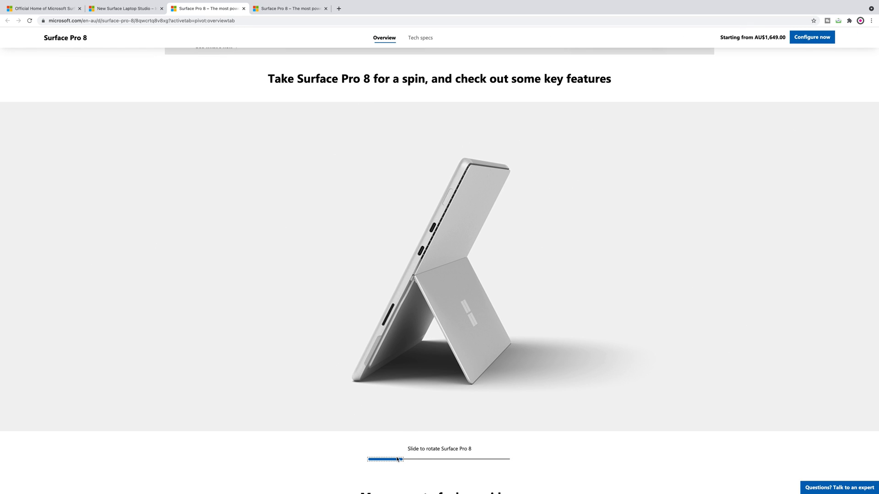
drag(397, 459, 434, 460)
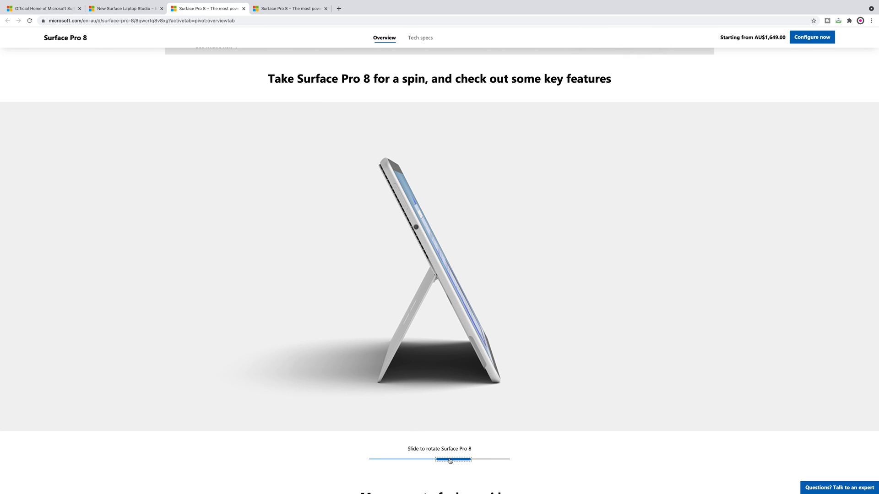
drag(452, 459, 444, 459)
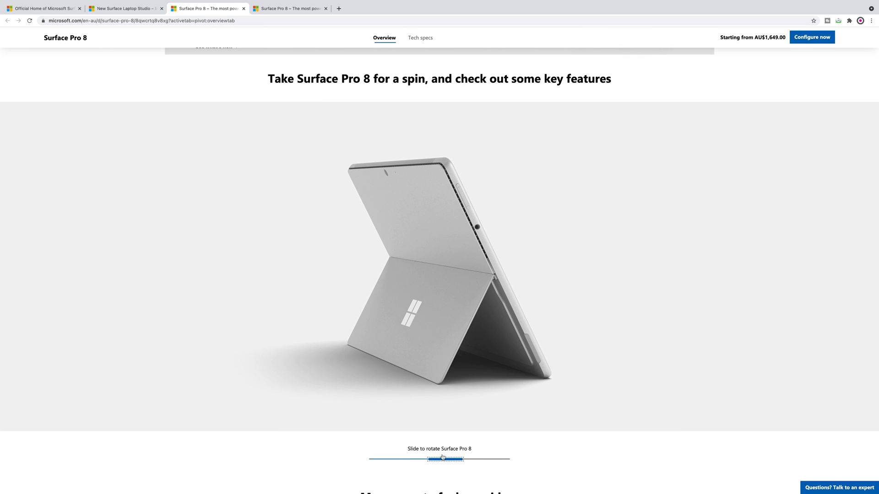
drag(446, 458, 467, 459)
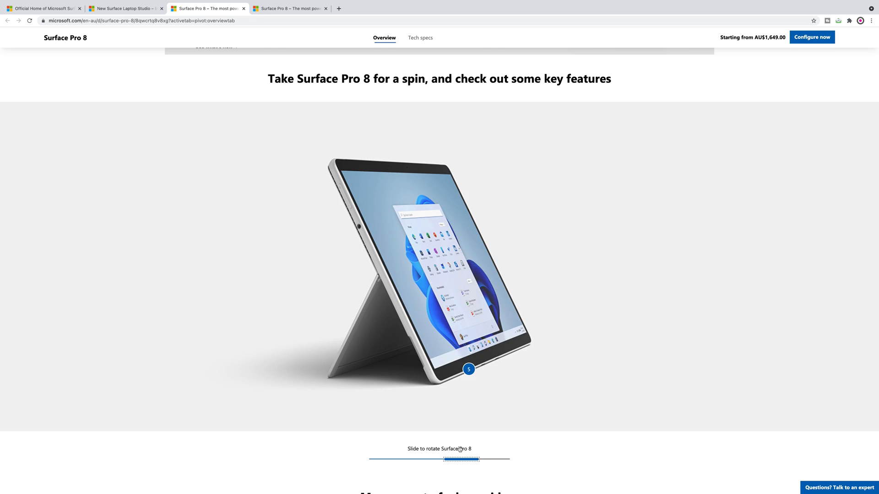
drag(461, 459, 369, 458)
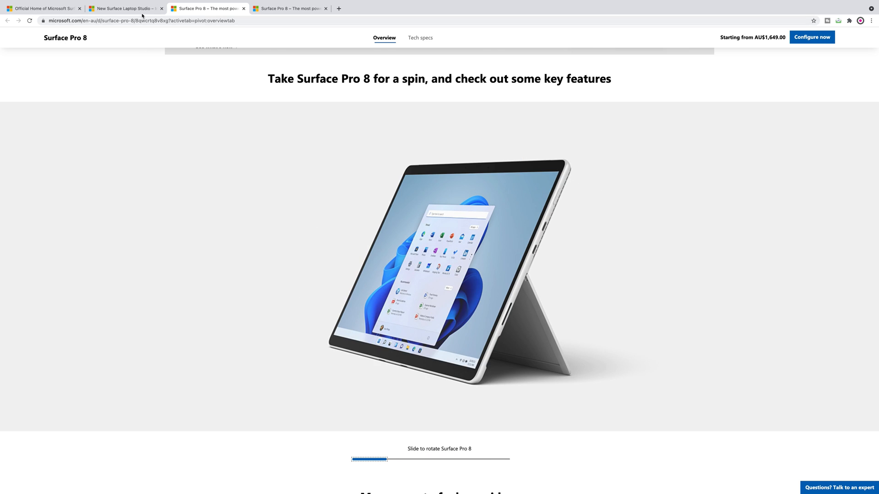
- On the Surface Pro 8 tech specs tab, highlight the storage options and 16GB memory
click(289, 8)
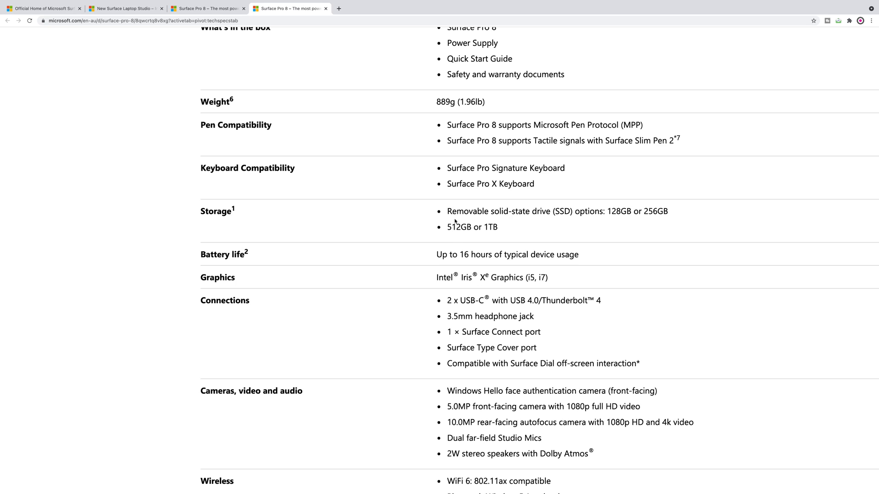
drag(446, 212, 499, 227)
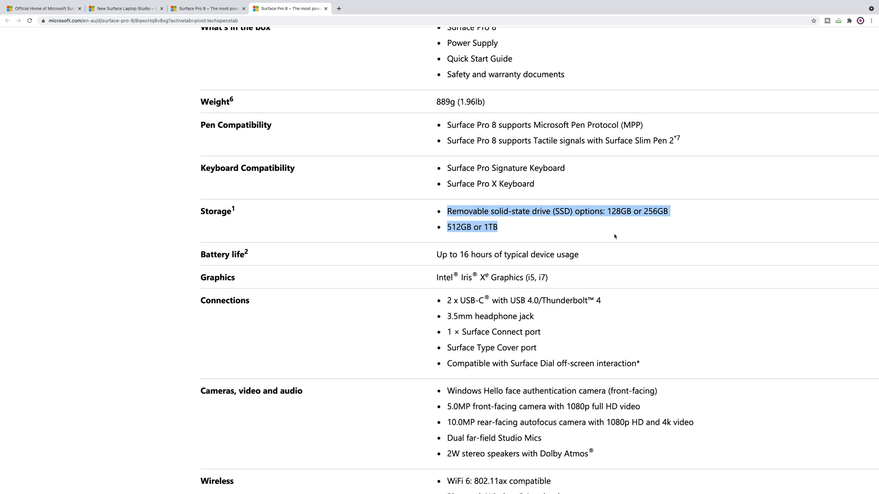
mouse_move(590, 237)
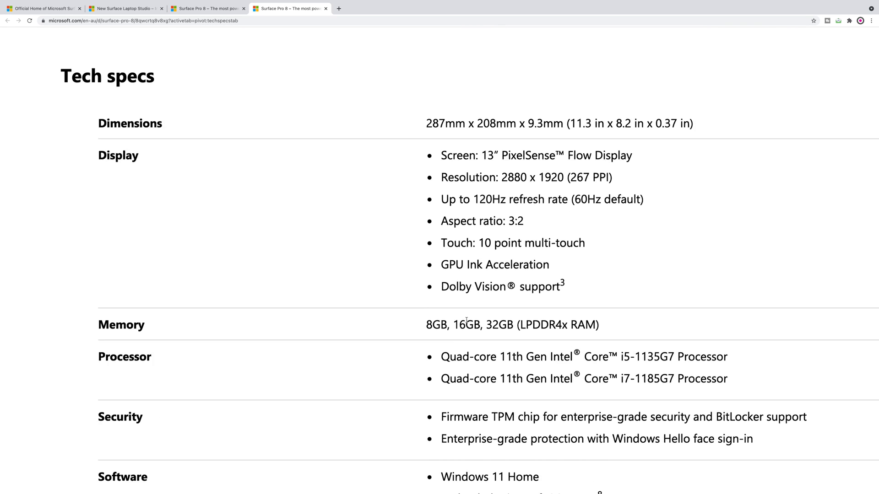
scroll(down, 3)
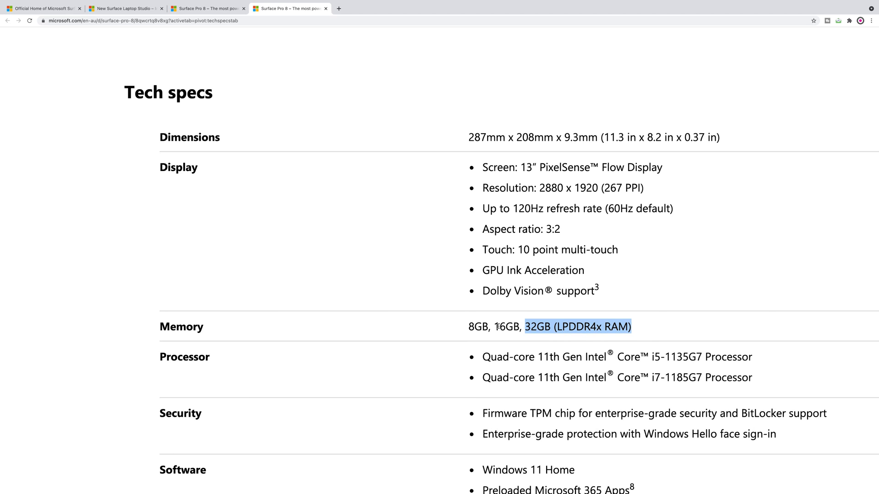
double_click(508, 327)
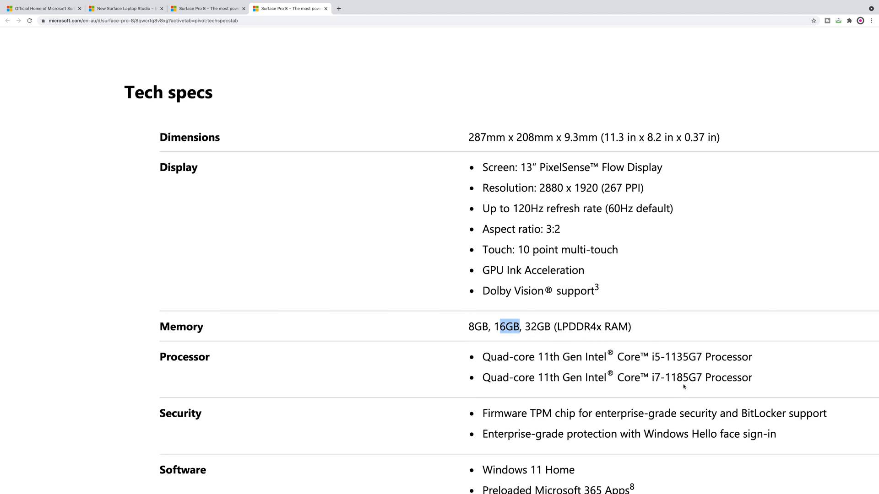
mouse_move(648, 439)
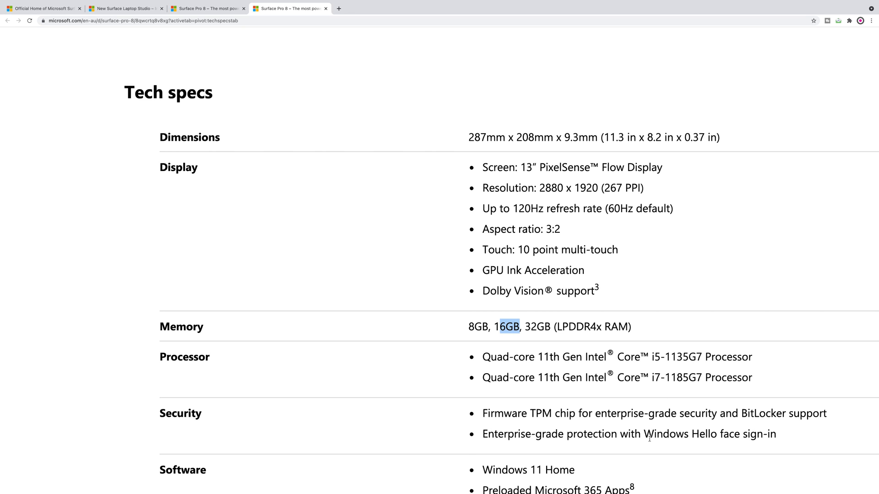
scroll(down, 3)
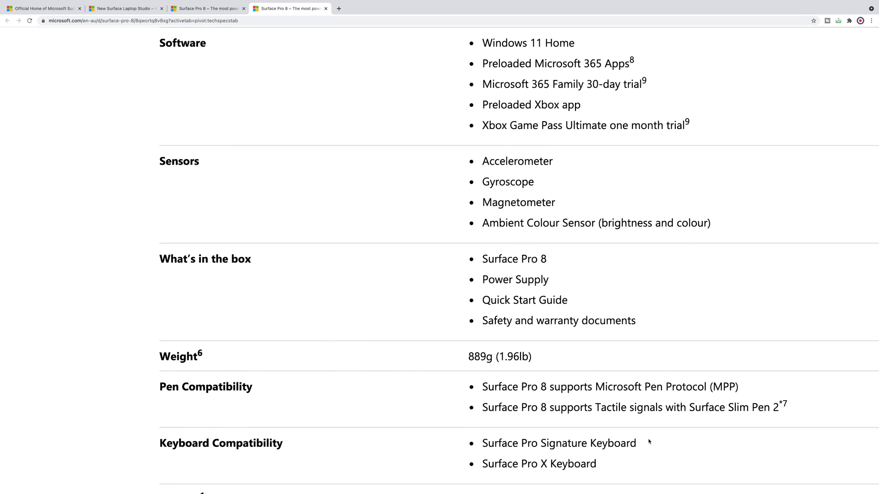
scroll(down, 3)
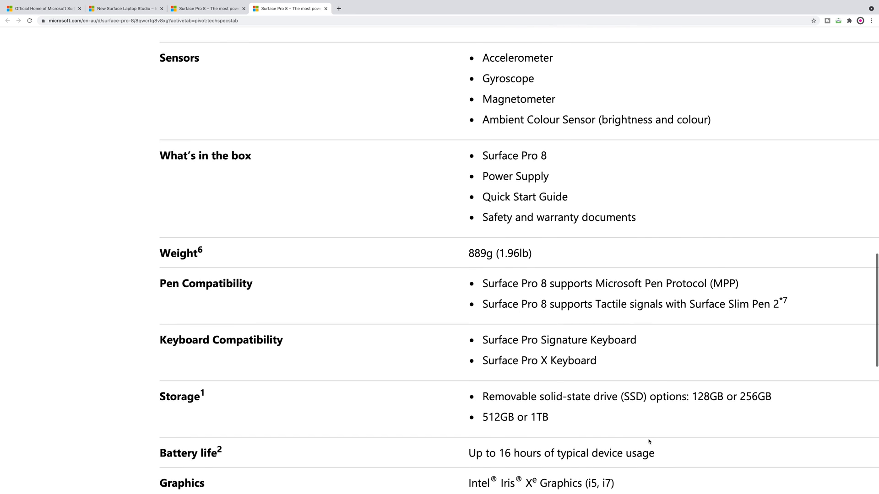
scroll(down, 3)
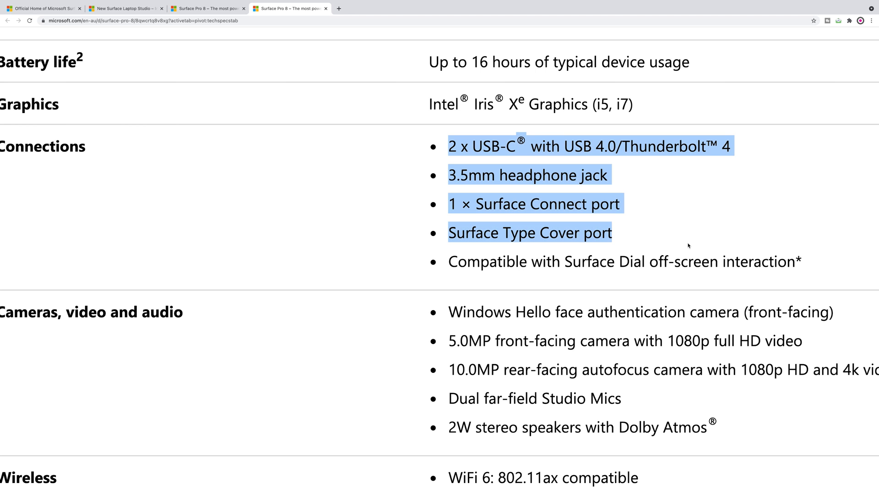
mouse_move(641, 213)
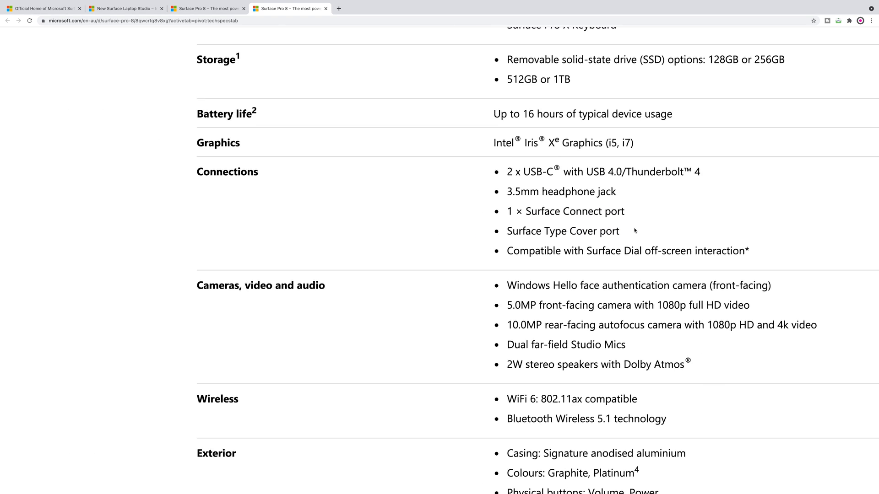
scroll(up, 3)
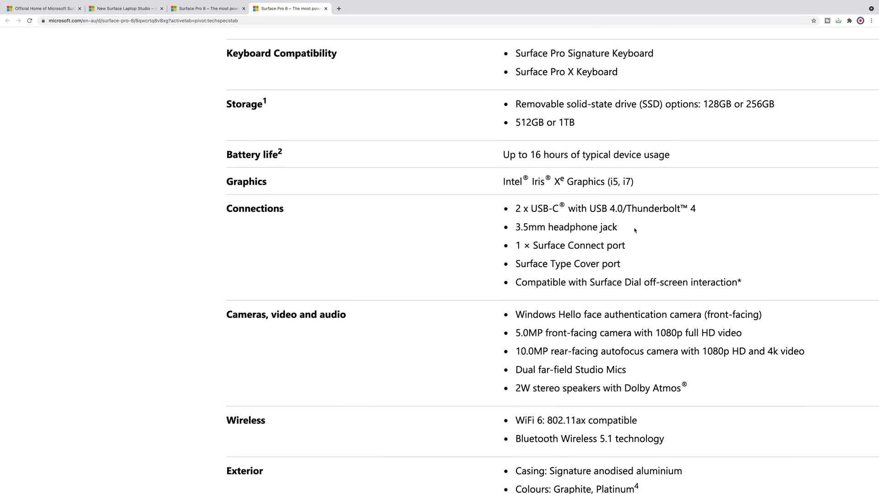
scroll(down, 3)
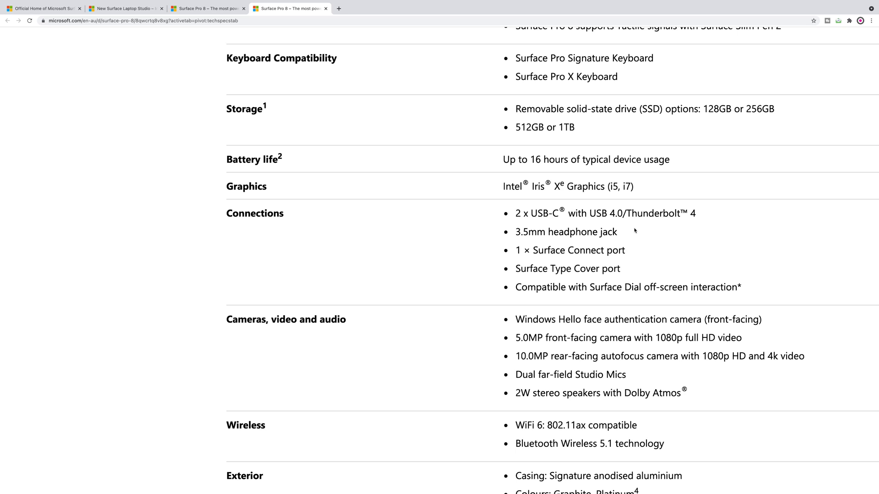
mouse_move(649, 251)
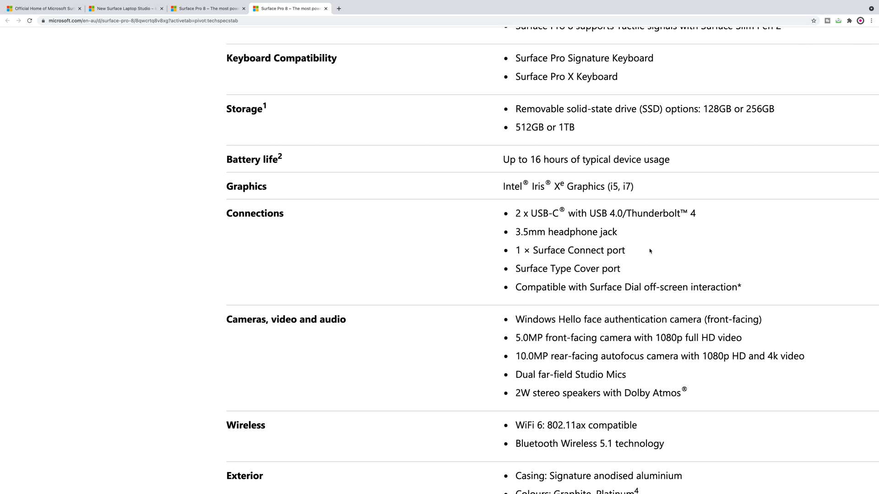
scroll(up, 3)
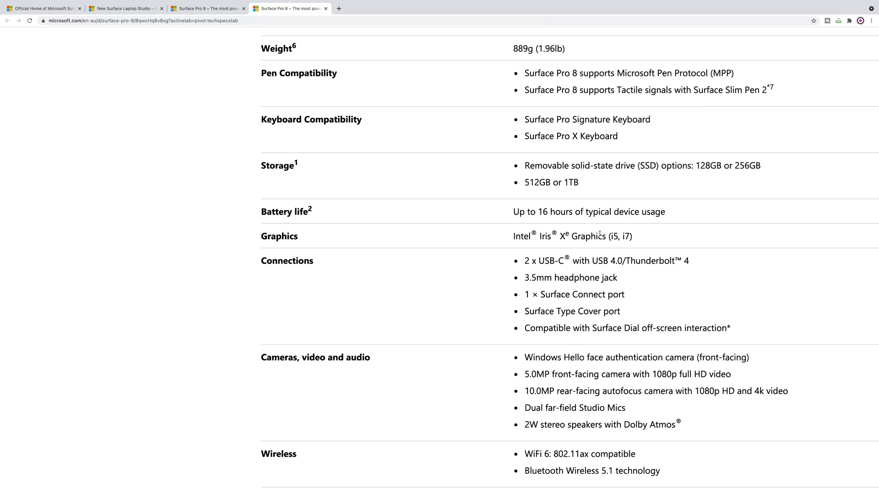
scroll(up, 3)
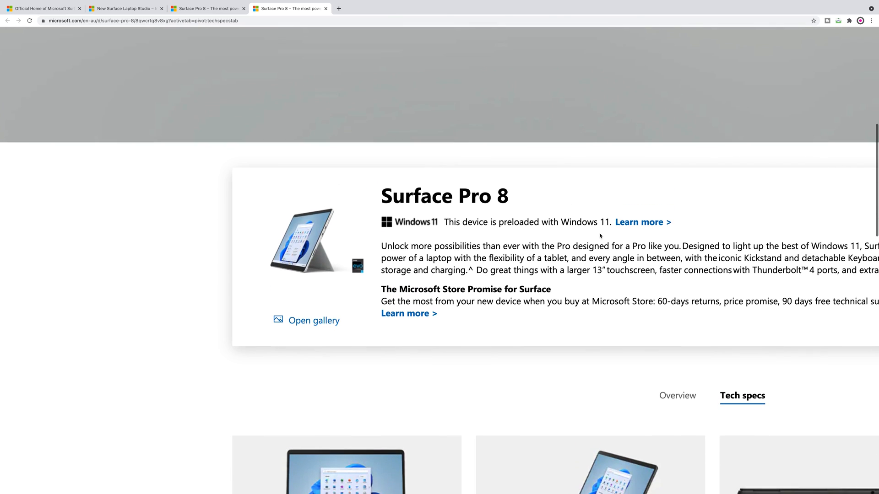
- Scroll the Surface Pro 8 overview down to the 'Take Surface Pro 8 for a spin' model
scroll(down, 3)
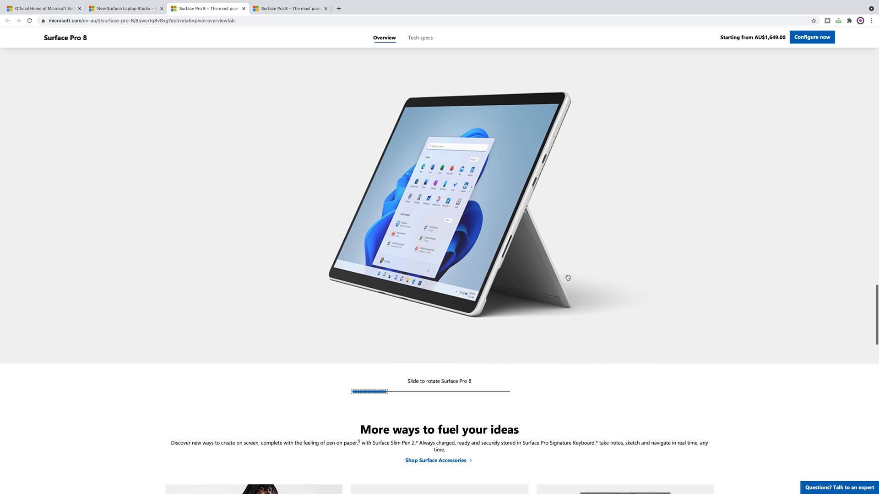
drag(367, 391, 387, 391)
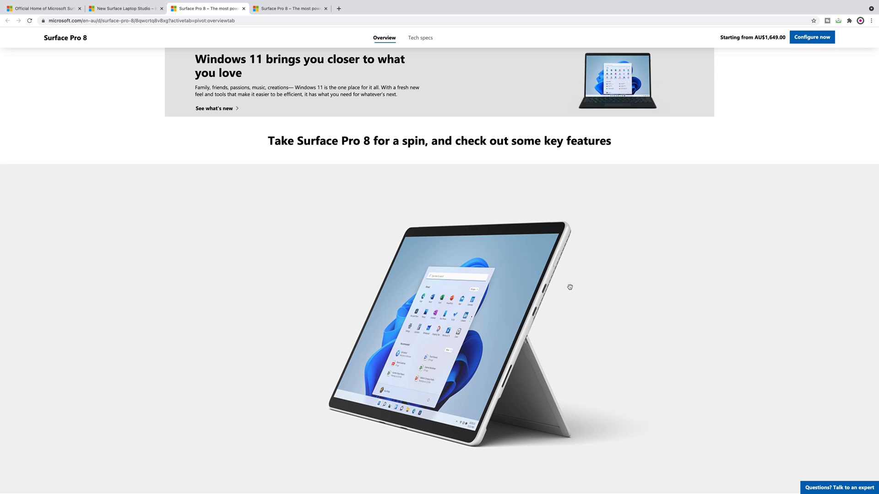
scroll(down, 3)
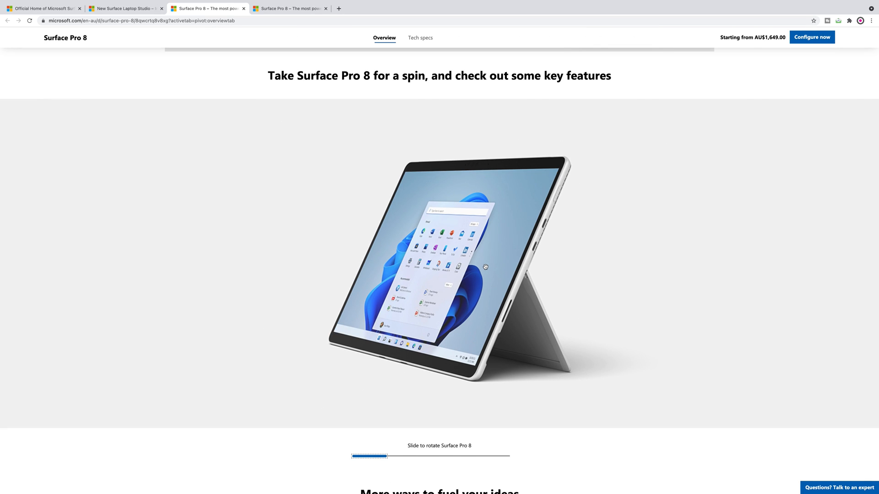
scroll(down, 3)
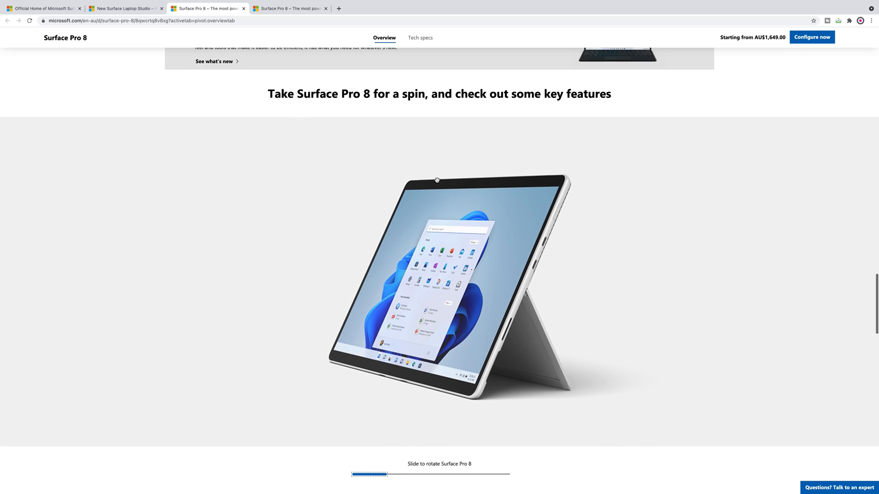
mouse_move(455, 259)
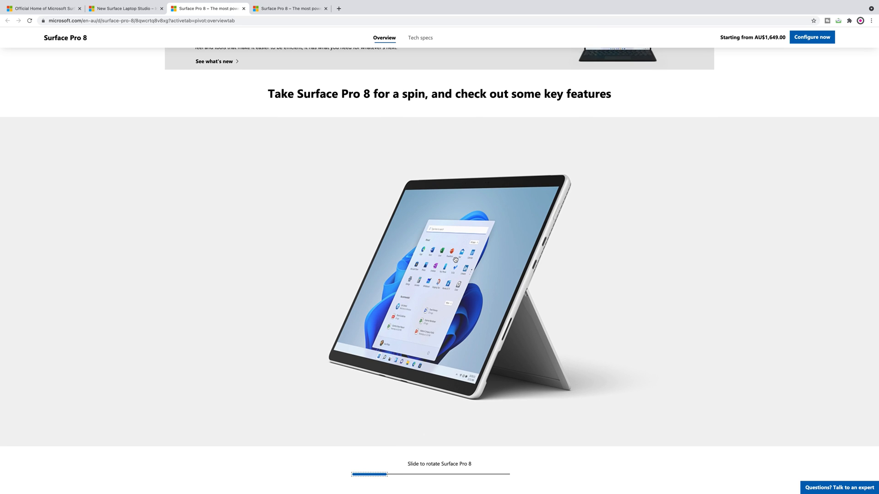